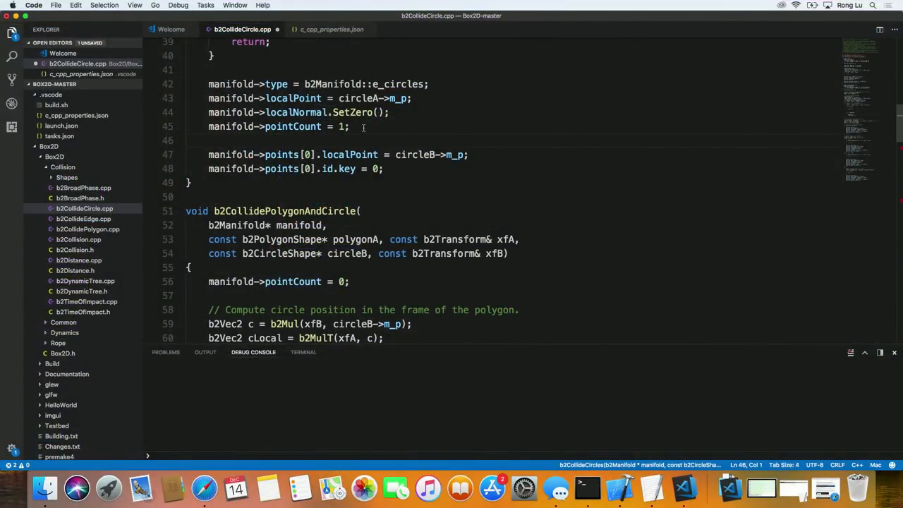
- Scroll b2CollideCircle.cpp to its top, then show tasks.json from the .vscode folder
scroll("up", 3)
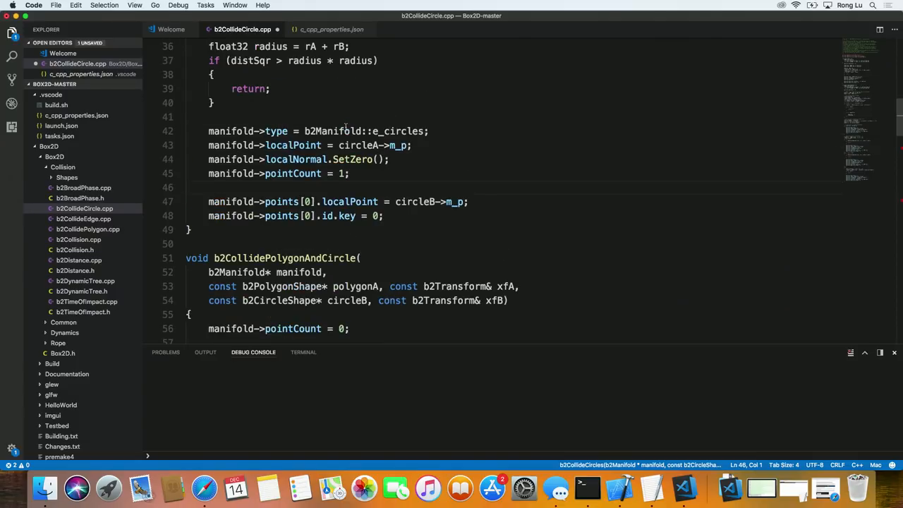
scroll("up", 3)
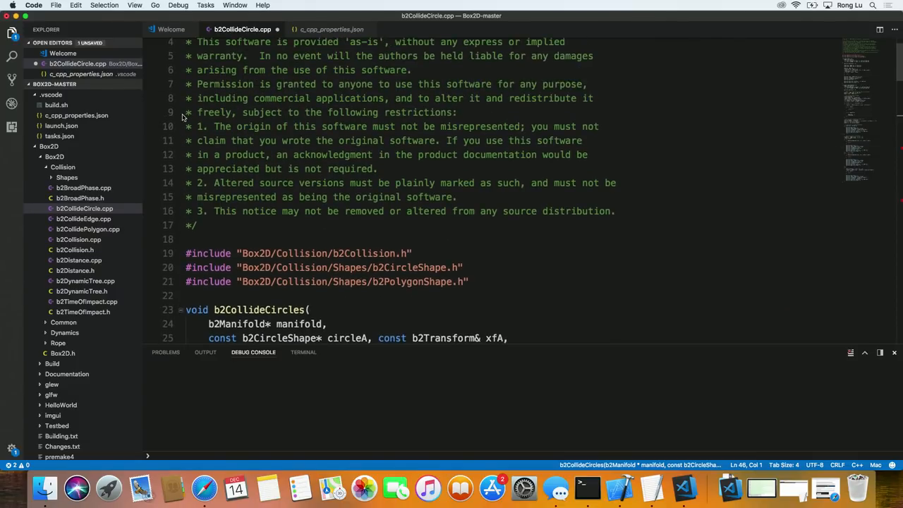
scroll("up", 3)
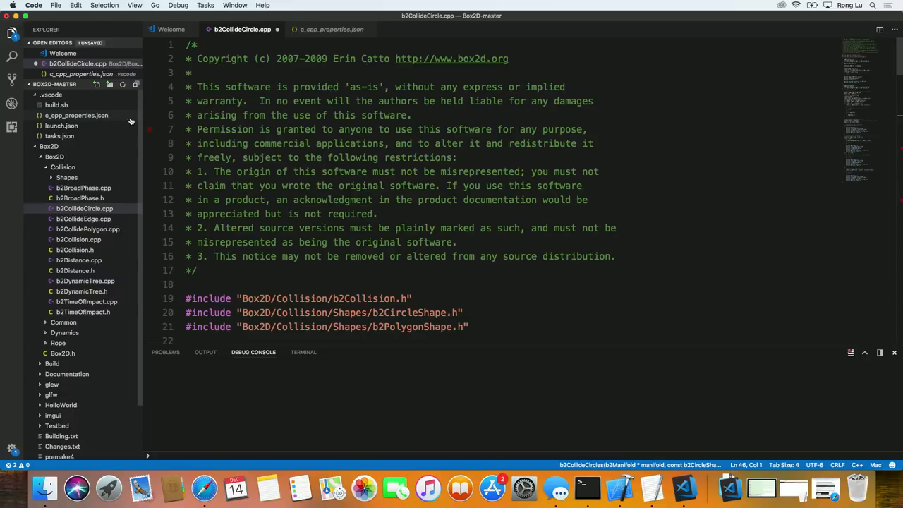
left_click(200, 116)
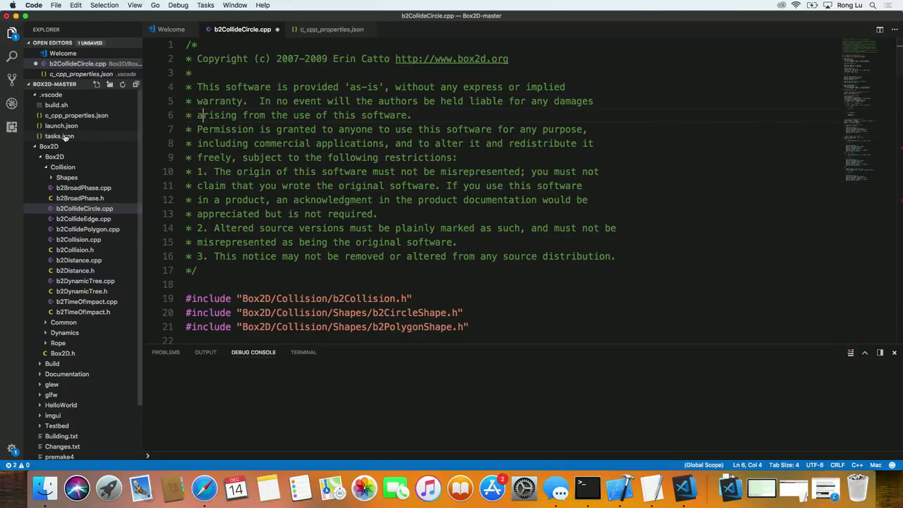
left_click(60, 136)
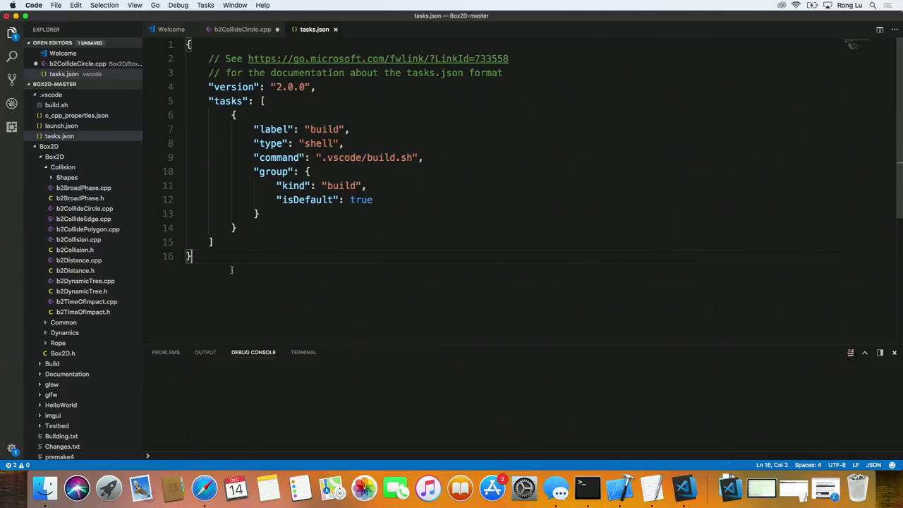
mouse_move(361, 90)
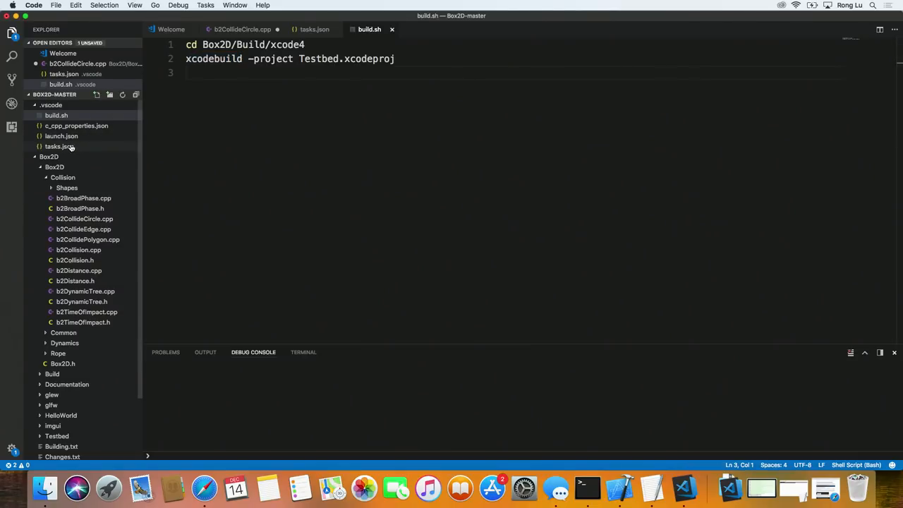
mouse_move(60, 146)
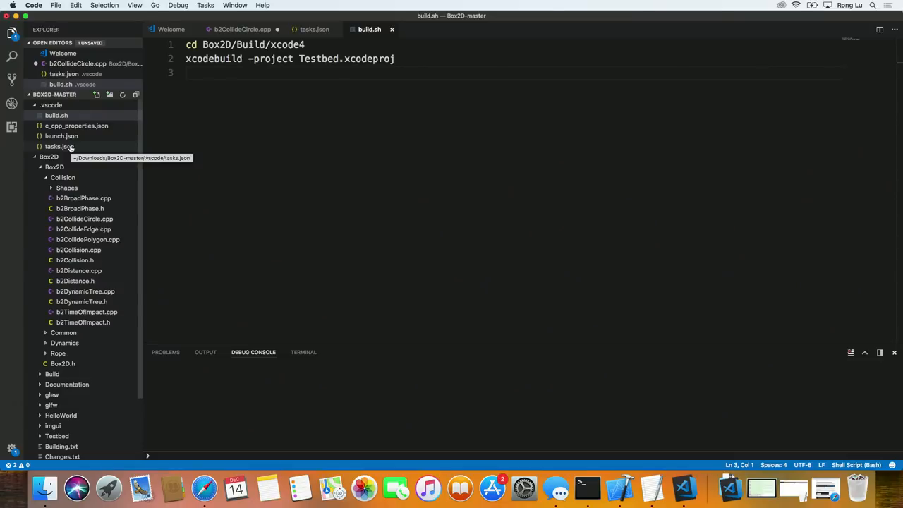
mouse_move(182, 117)
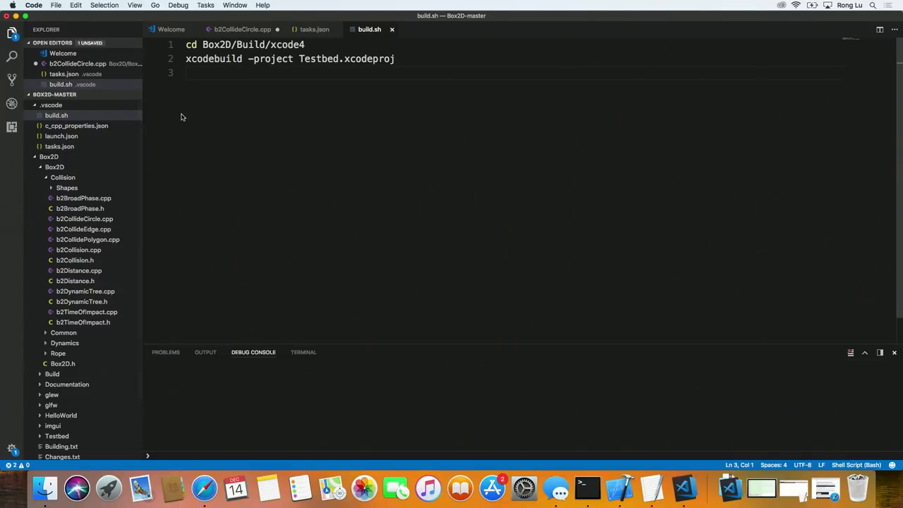
- Highlight the xcodebuild line in build.sh and return to tasks.json
double_click(213, 59)
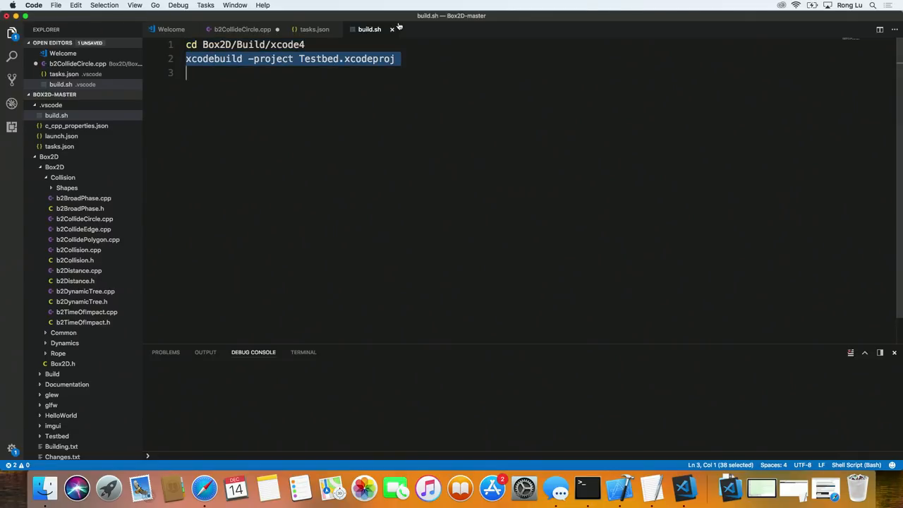
left_click(314, 28)
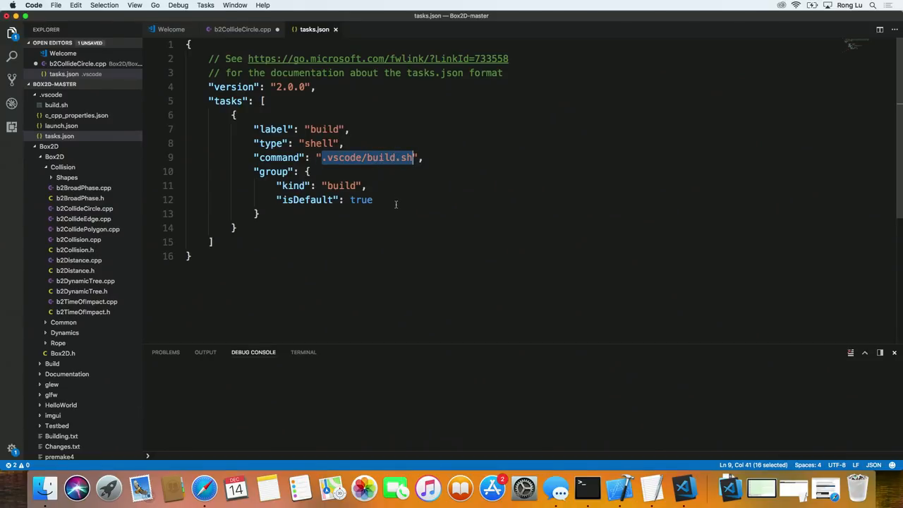
- Run the default build task from the Tasks menu until the Testbed build succeeds
left_click(212, 243)
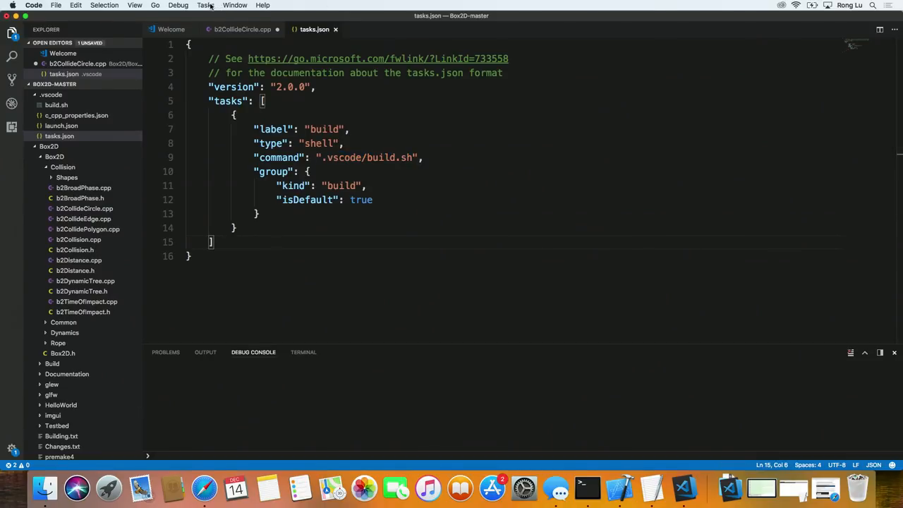
left_click(206, 6)
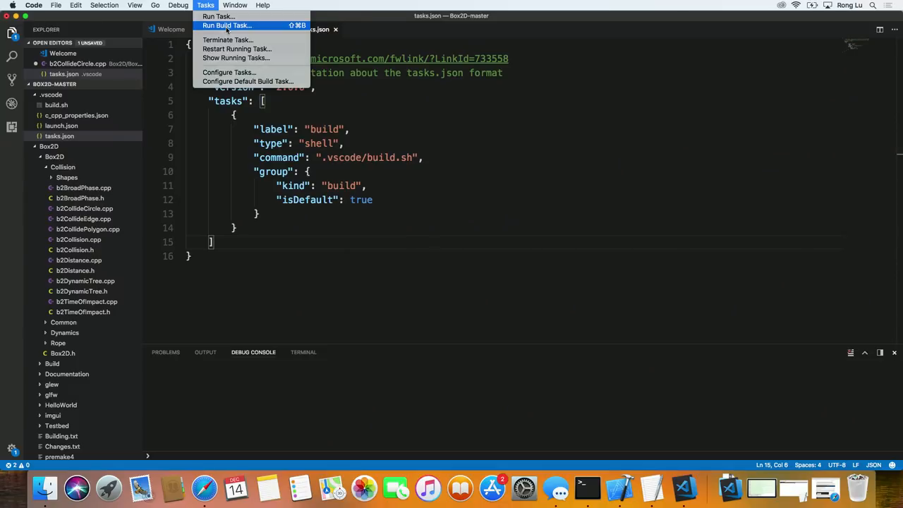
left_click(227, 26)
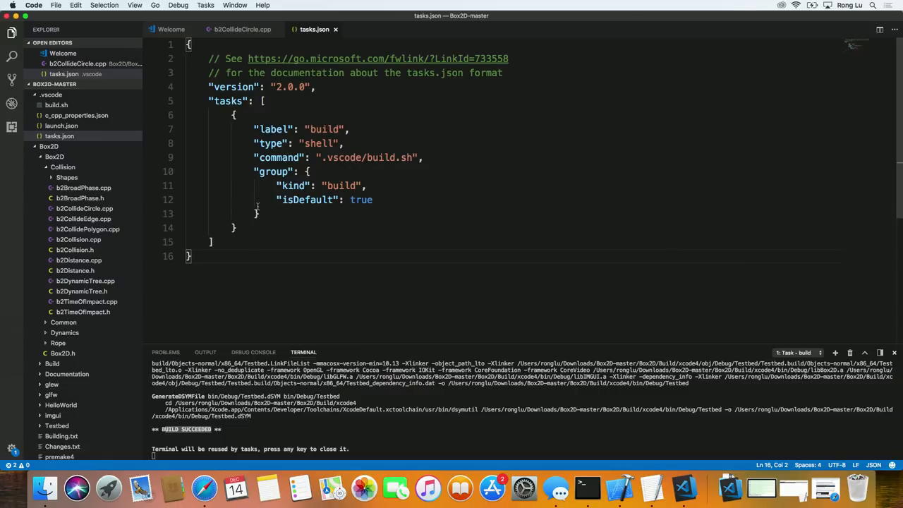
mouse_move(279, 158)
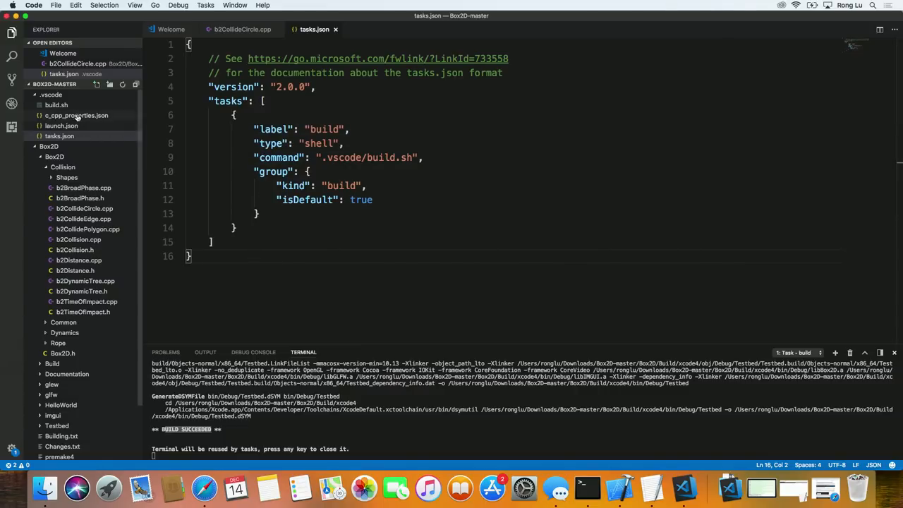
- Review launch.json's cwd path and the (lldb) Launch configuration name, then return to tasks.json
left_click(61, 135)
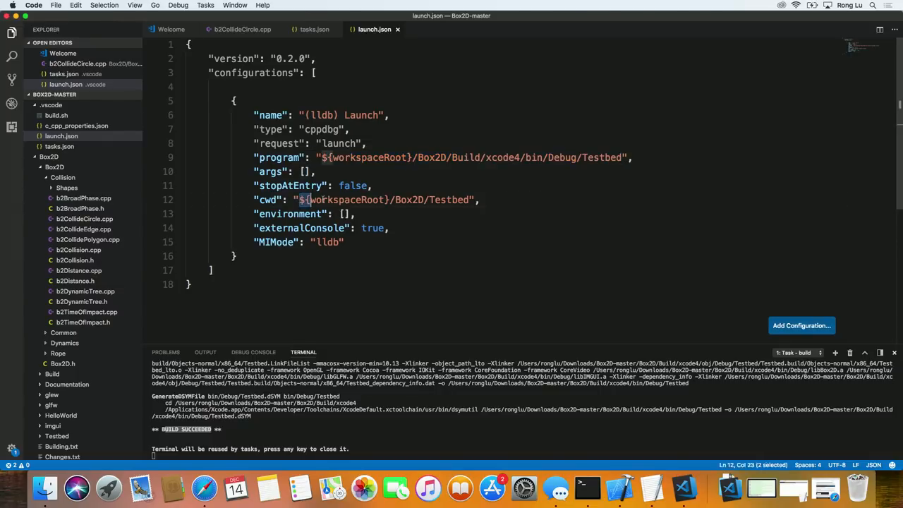
double_click(383, 200)
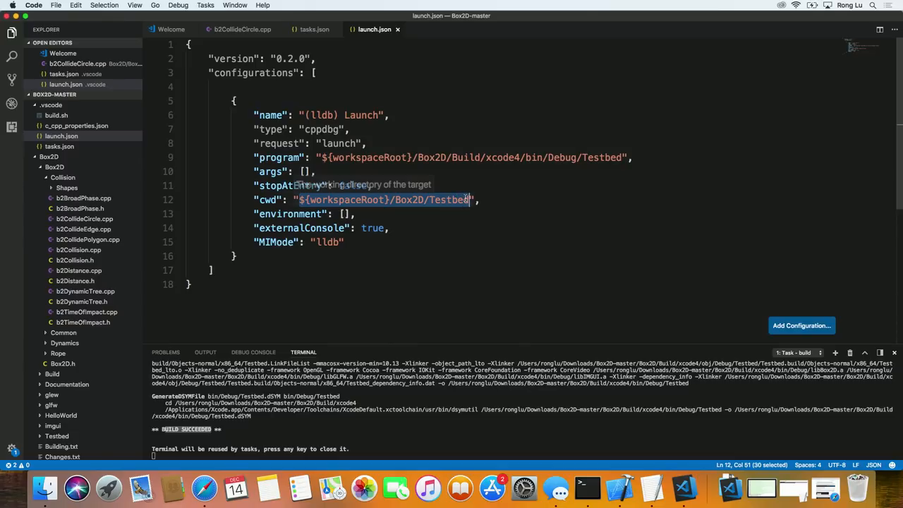
left_click(460, 174)
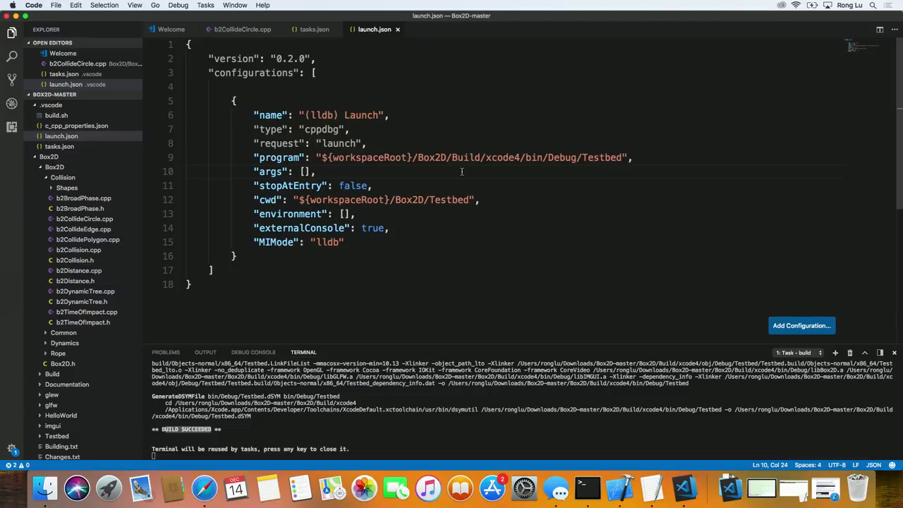
mouse_move(409, 108)
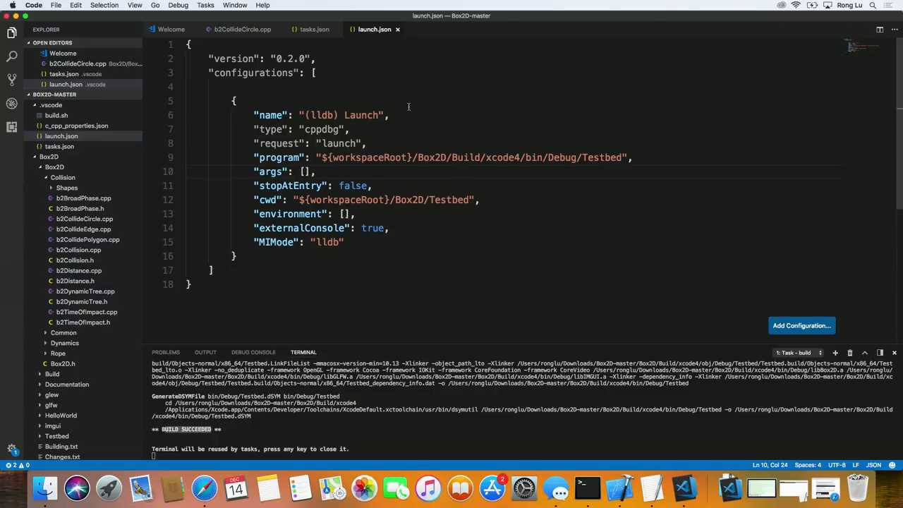
left_click(399, 116)
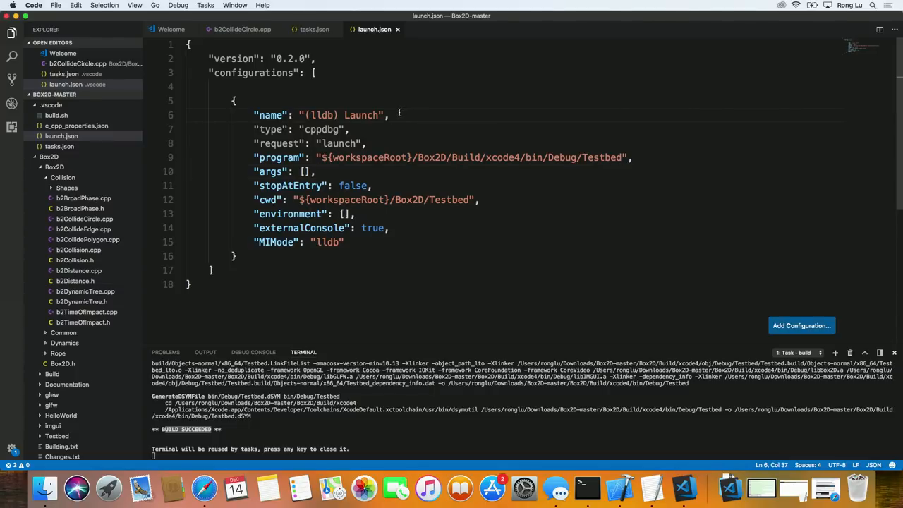
double_click(341, 116)
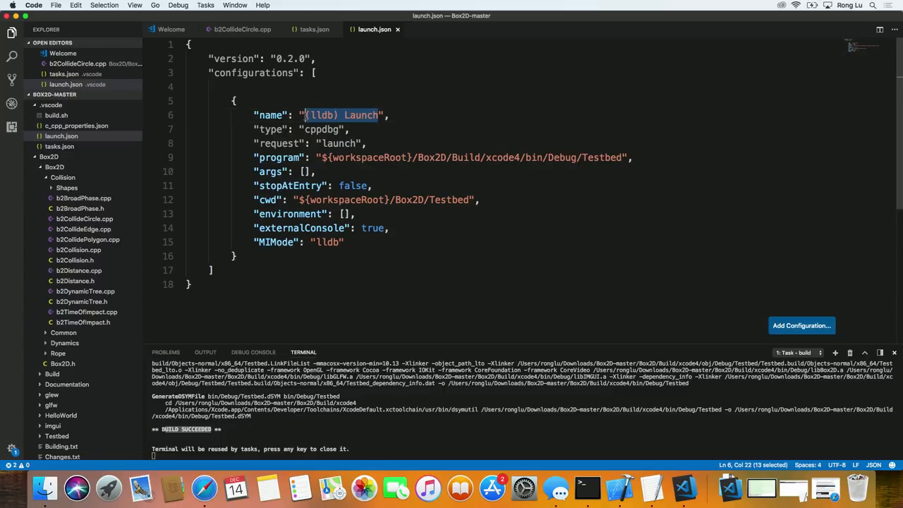
mouse_move(322, 130)
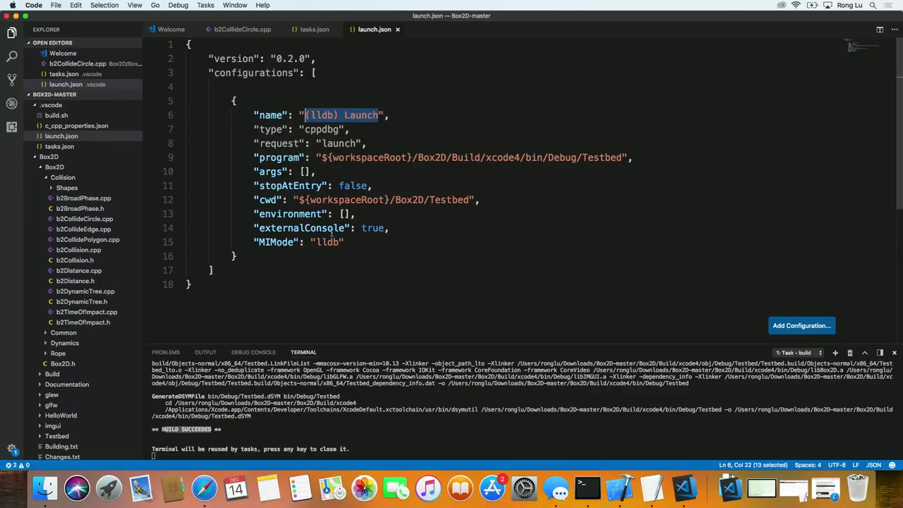
left_click(345, 242)
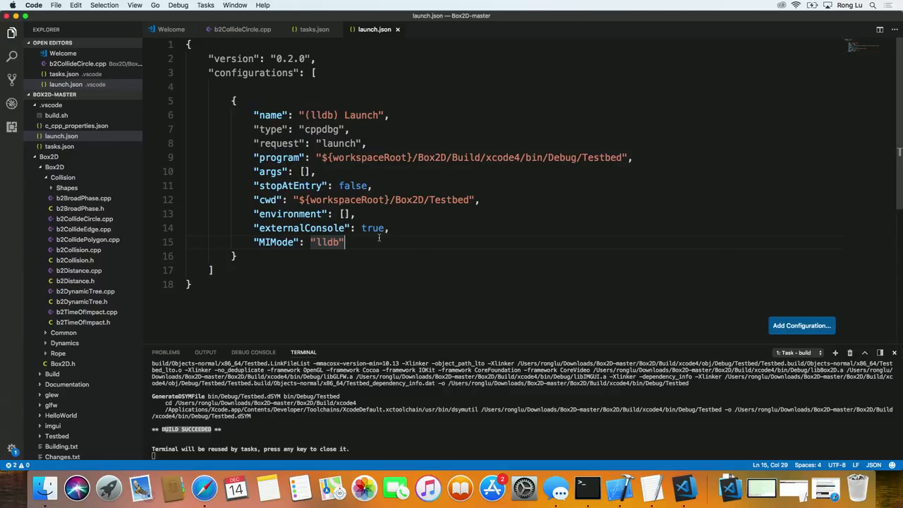
left_click(315, 28)
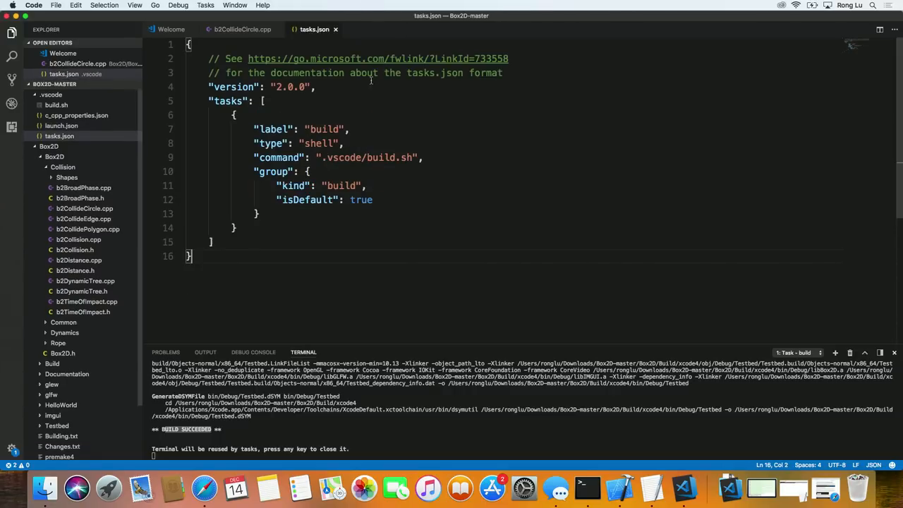
- Set a breakpoint on line 28 of b2CollideCircles and show the Debug view
left_click(242, 28)
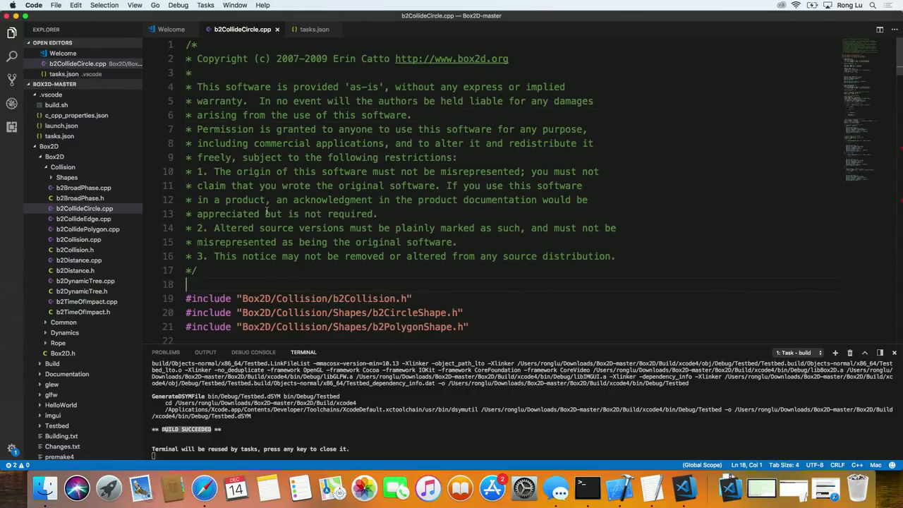
scroll("down", 3)
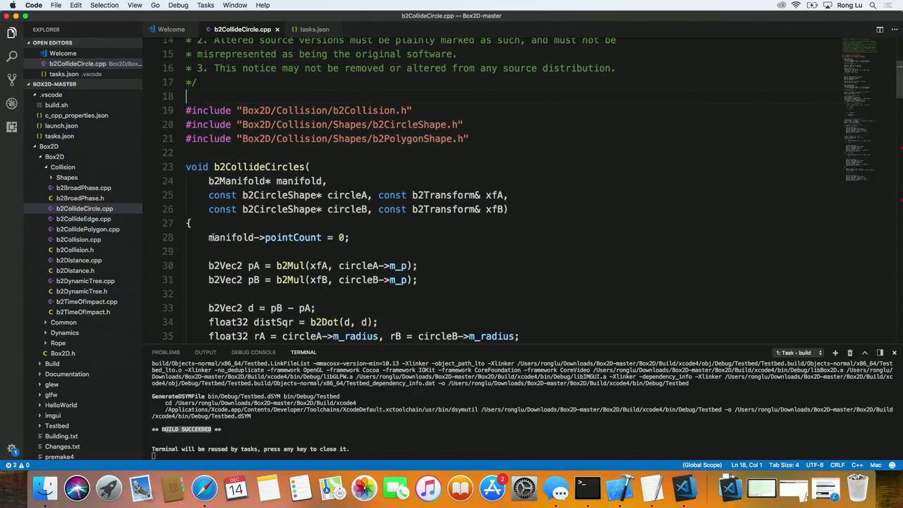
left_click(149, 237)
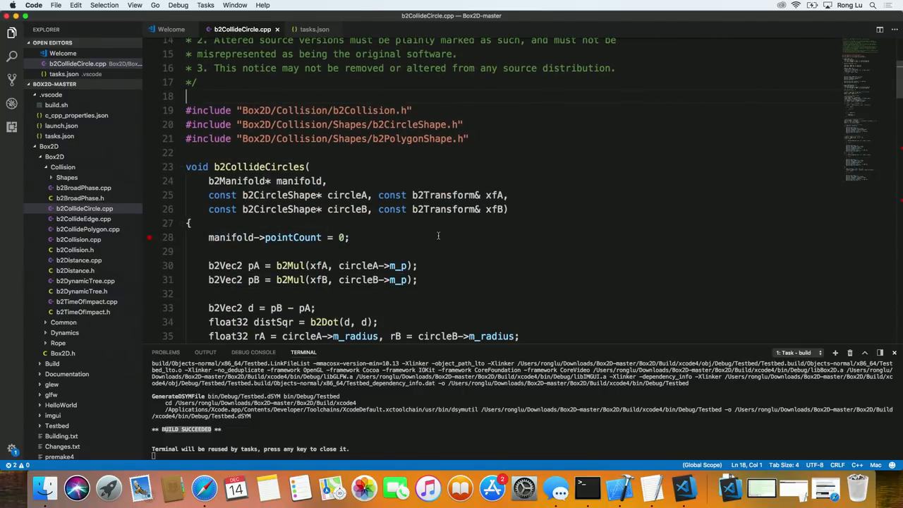
double_click(259, 166)
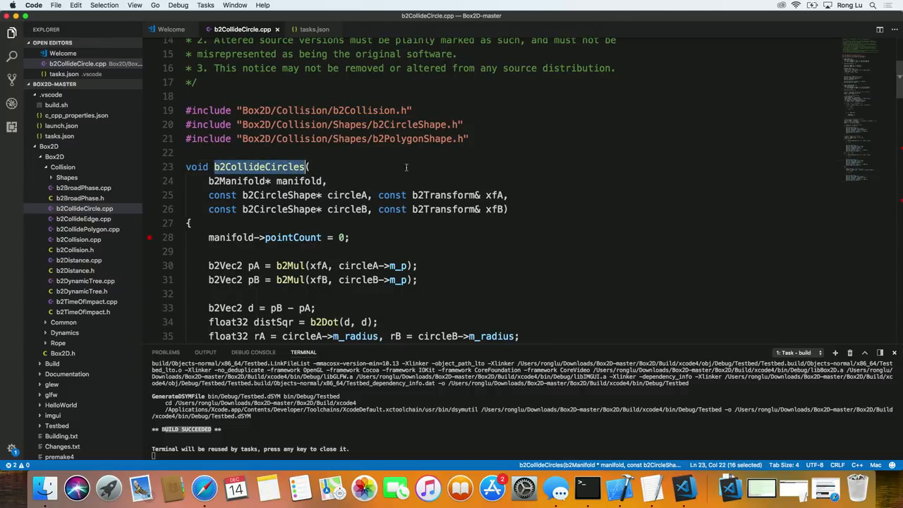
mouse_move(455, 172)
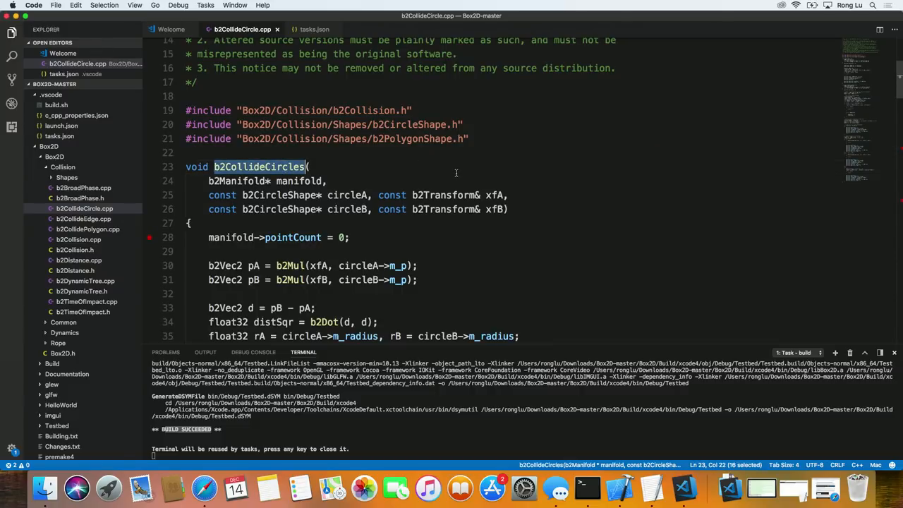
mouse_move(464, 168)
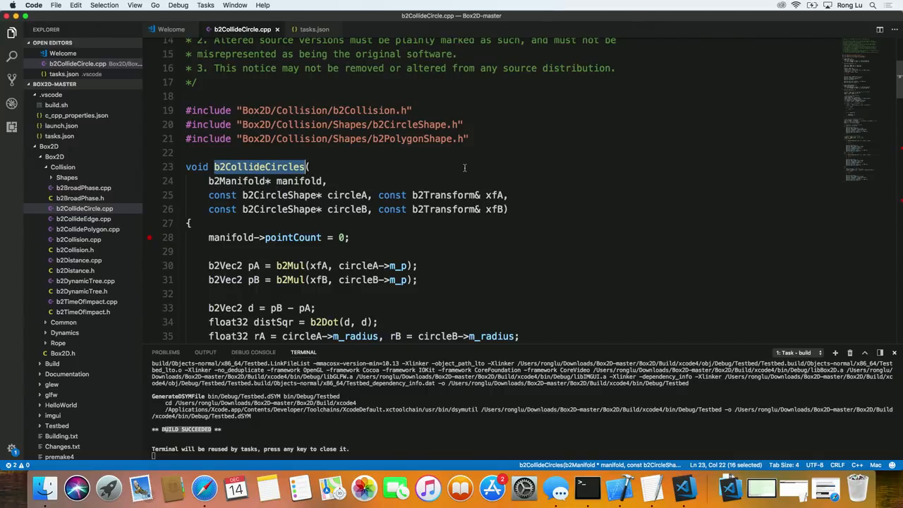
mouse_move(396, 166)
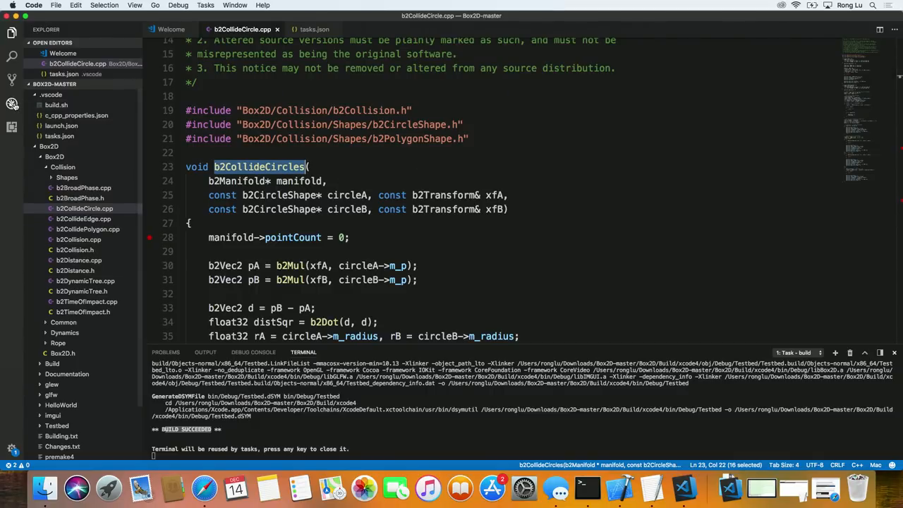
left_click(11, 104)
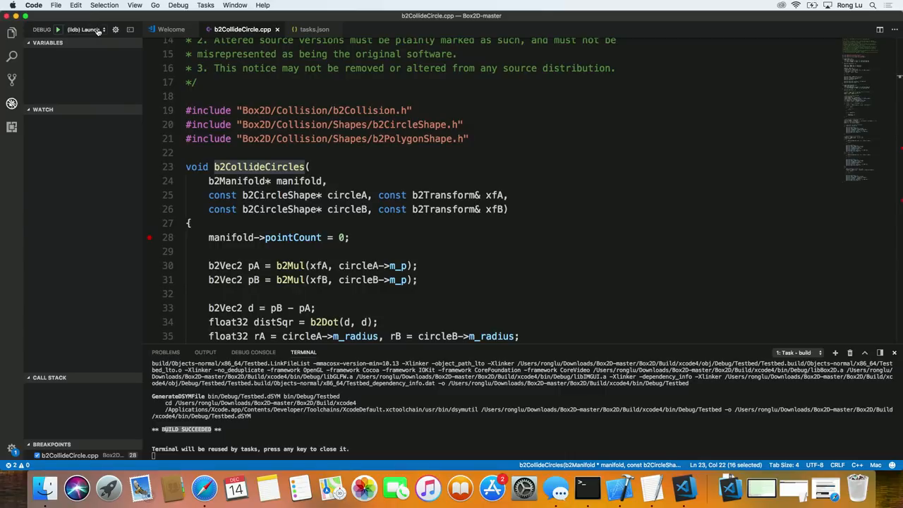
mouse_move(84, 30)
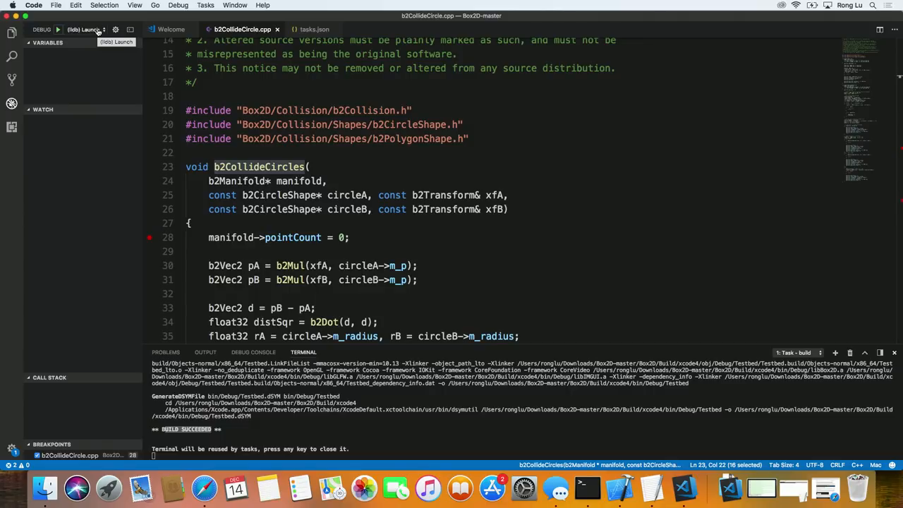
mouse_move(58, 34)
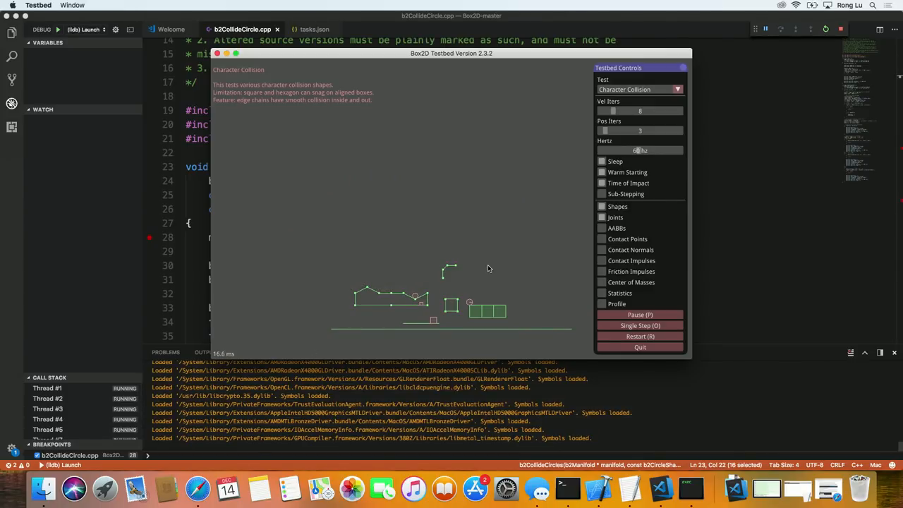
mouse_move(515, 246)
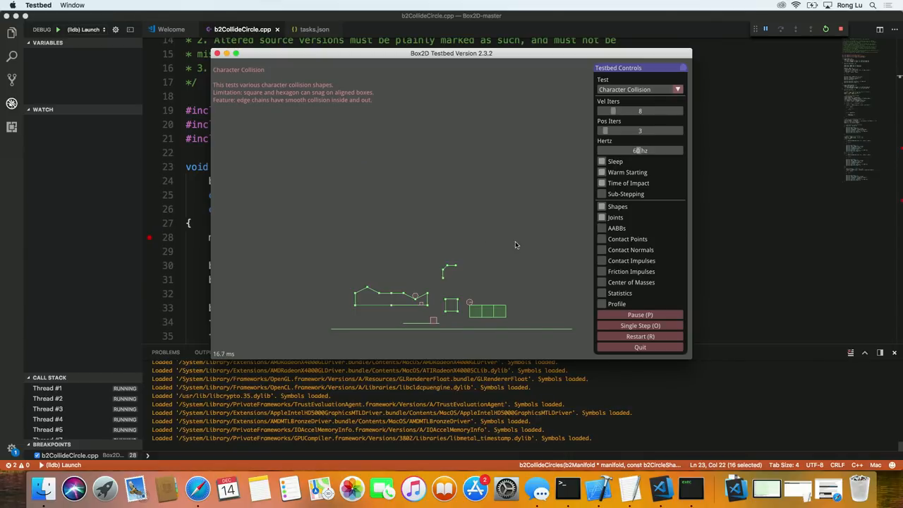
mouse_move(515, 245)
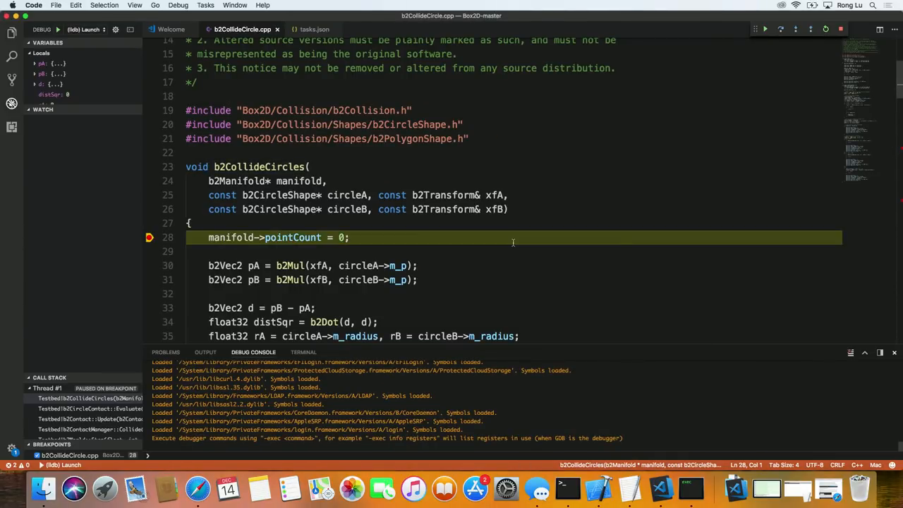
- Scroll the paused debug panes to inspect locals and Thread #1's call stack
scroll("up", 3)
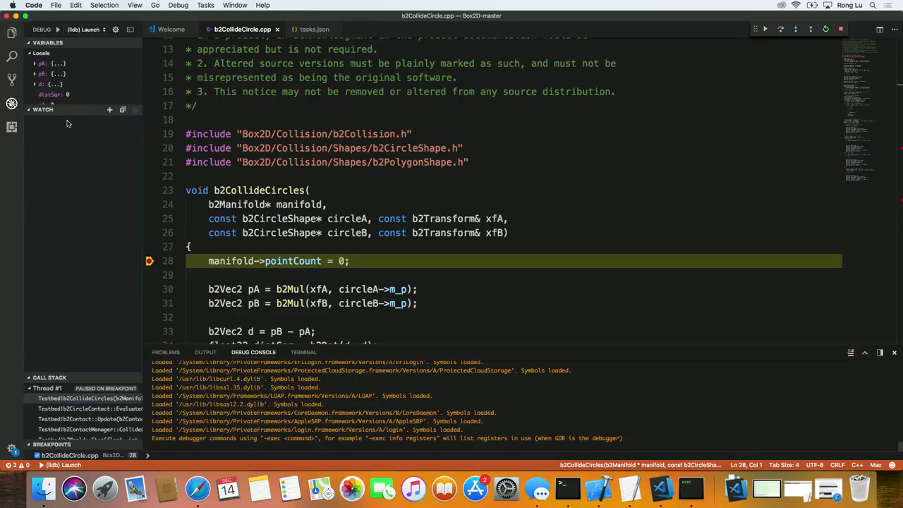
mouse_move(92, 305)
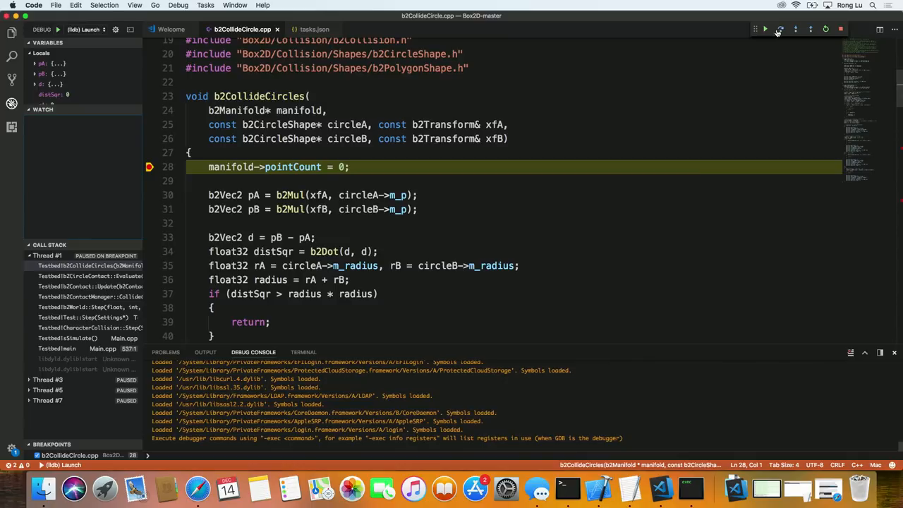
- Step over to line 33, then Run to Cursor so execution pauses again at line 28
left_click(781, 29)
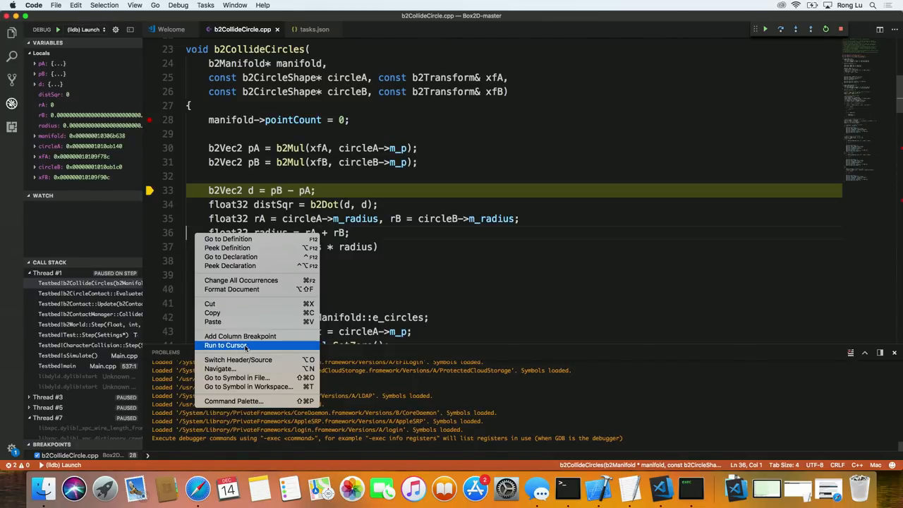
left_click(228, 344)
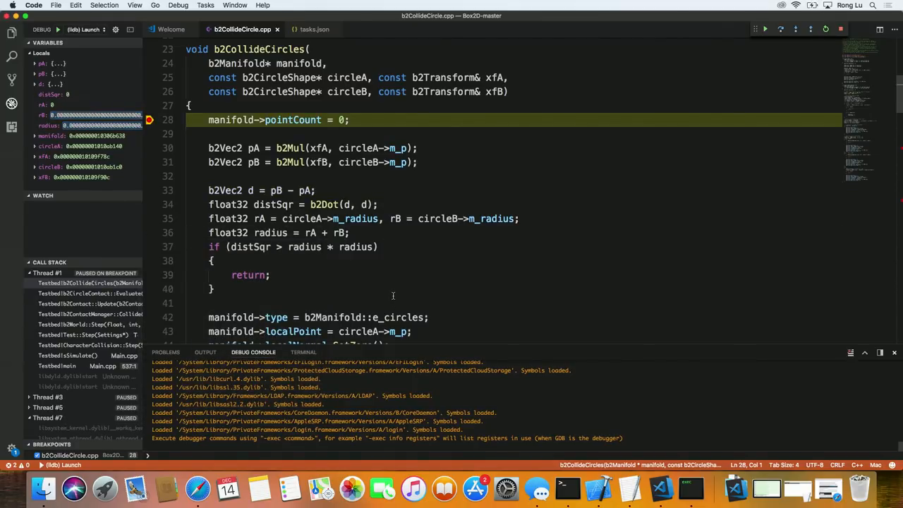
mouse_move(401, 289)
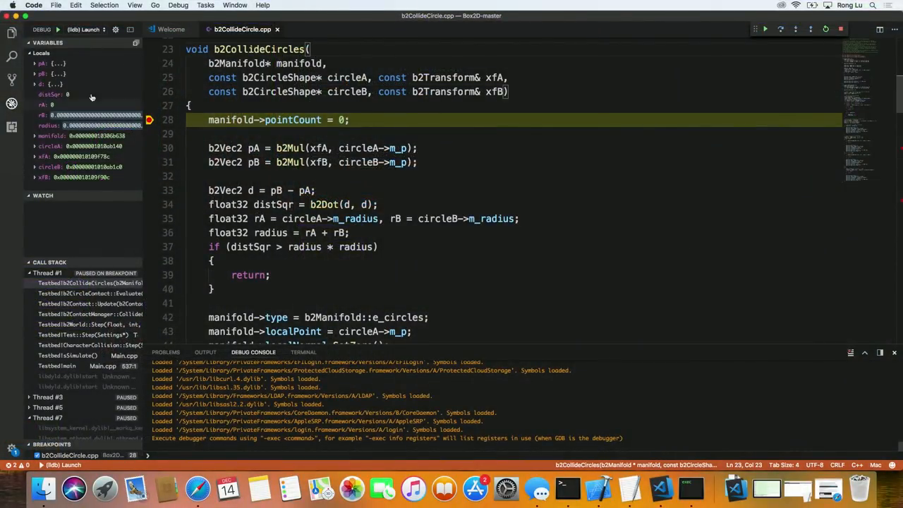
- Return to the Explorer and collapse the Box2D folder and the BOX2D-MASTER tree
left_click(12, 34)
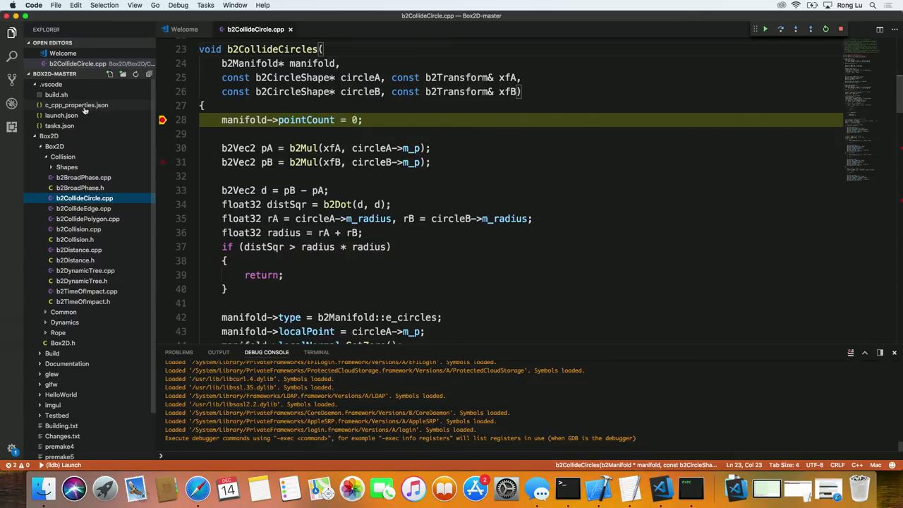
mouse_move(76, 105)
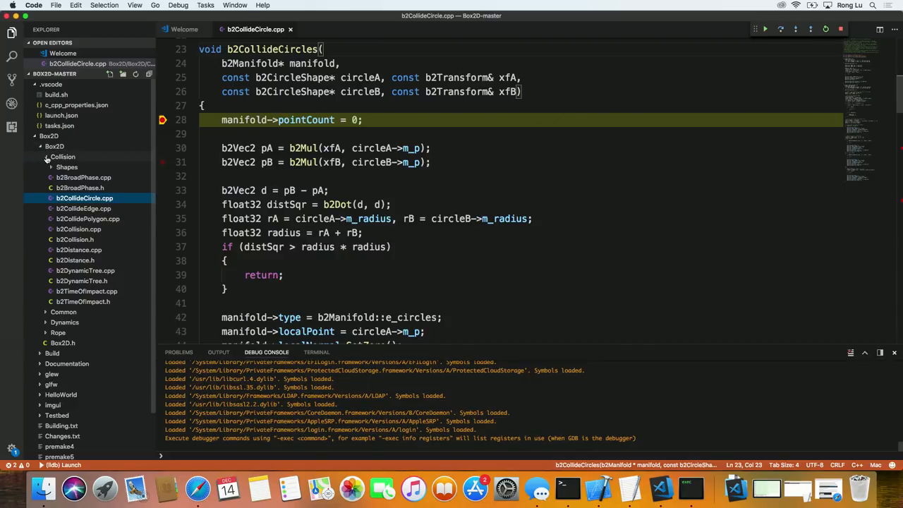
left_click(53, 135)
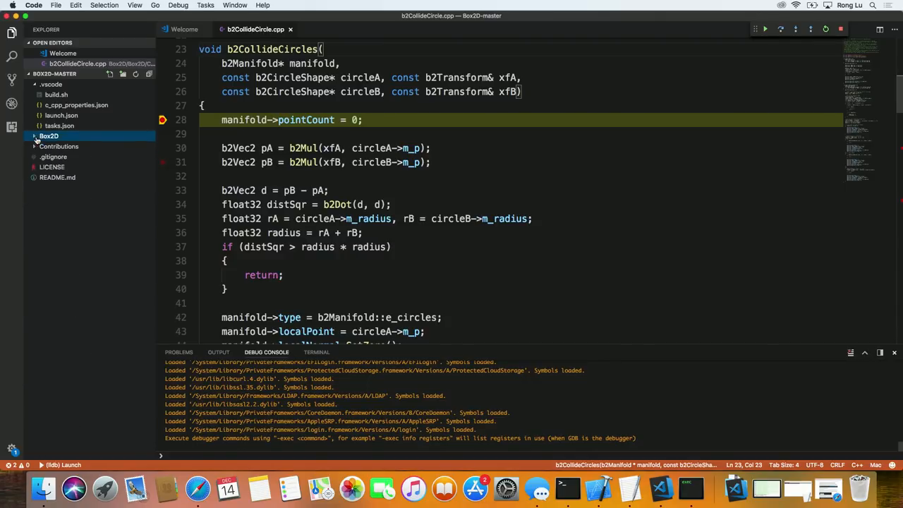
left_click(48, 135)
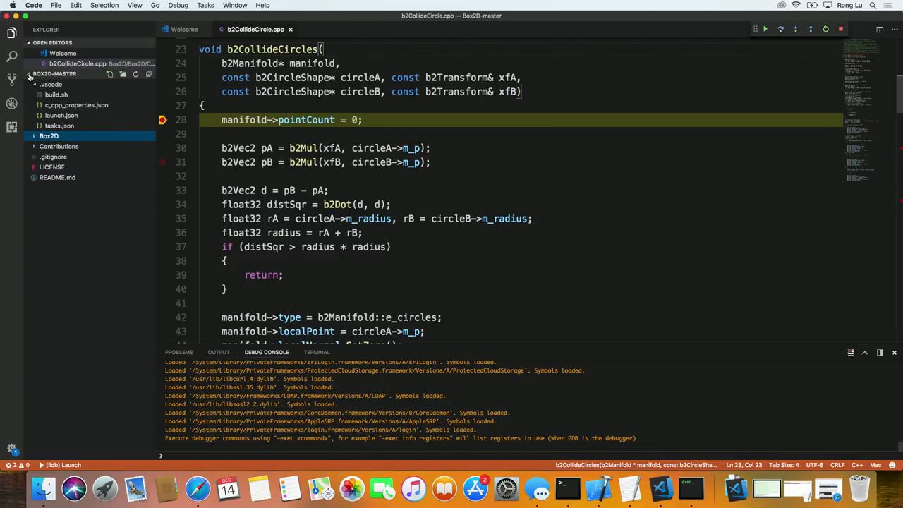
left_click(54, 74)
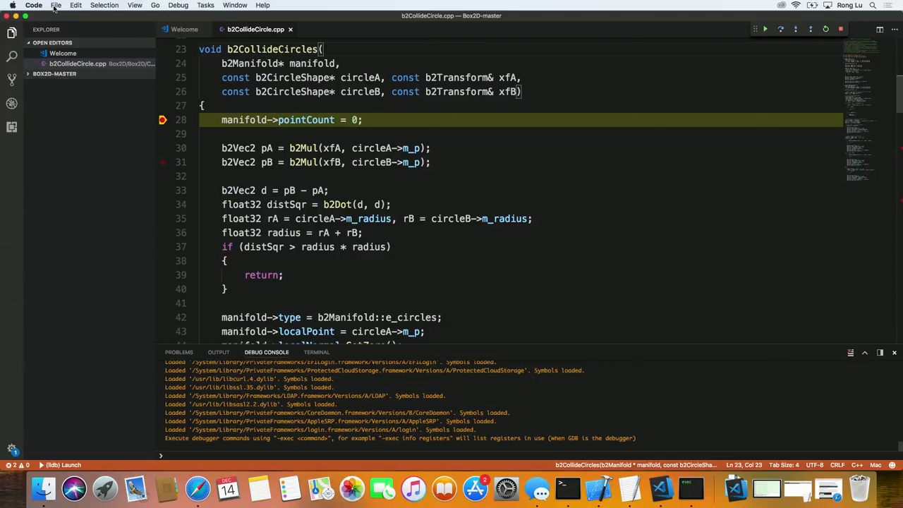
- Add the bullet3-master folder from Downloads as a second workspace folder
left_click(56, 6)
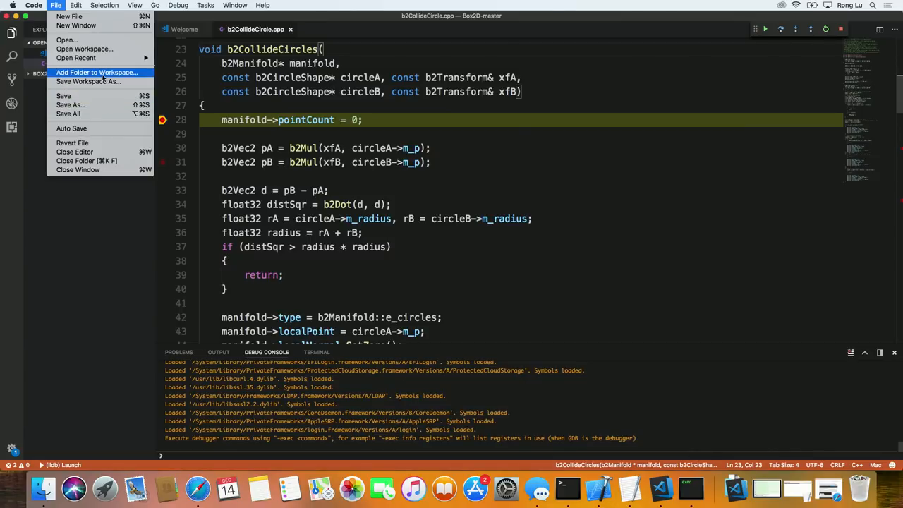
left_click(96, 72)
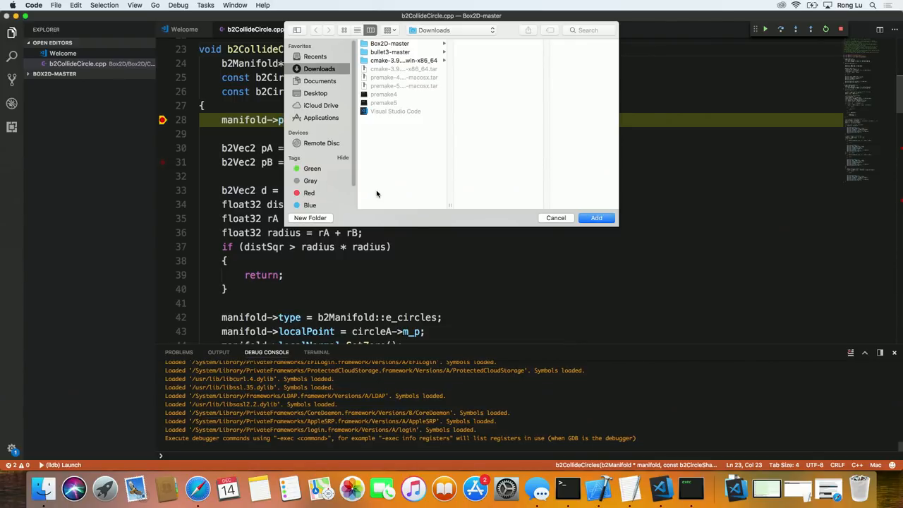
mouse_move(400, 177)
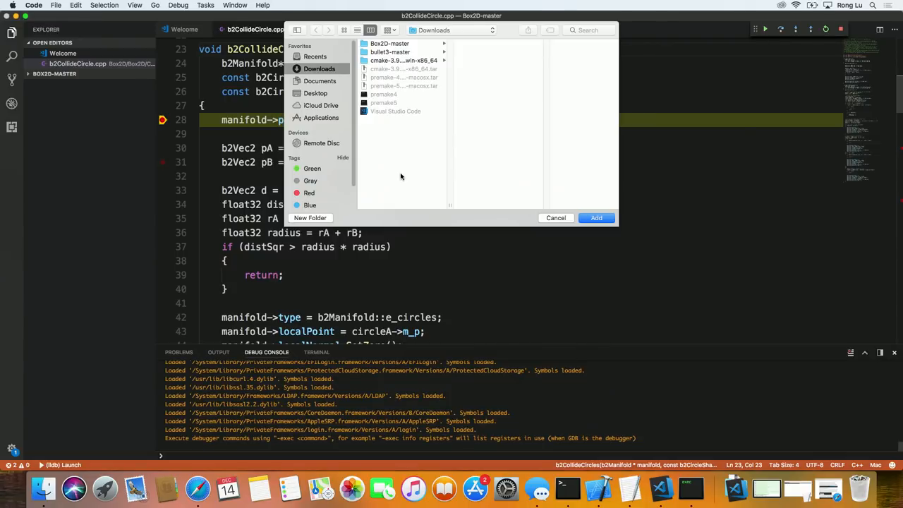
mouse_move(418, 105)
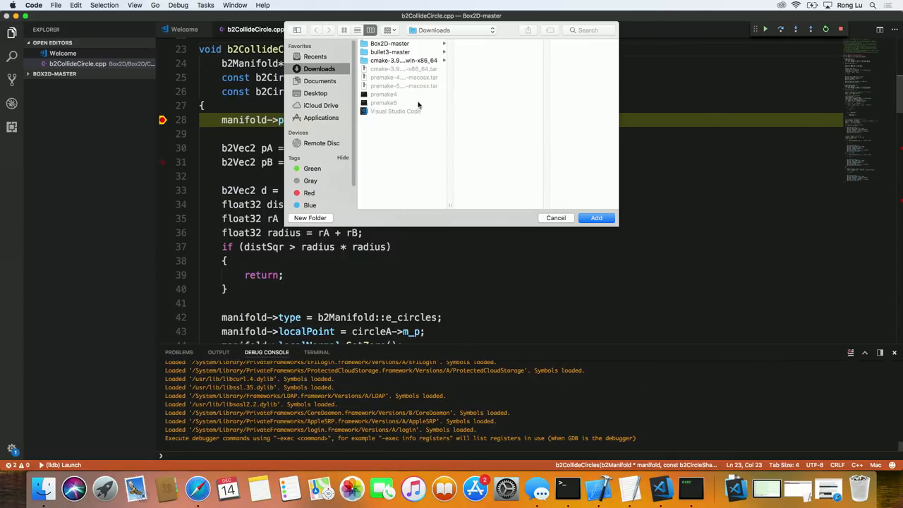
mouse_move(397, 54)
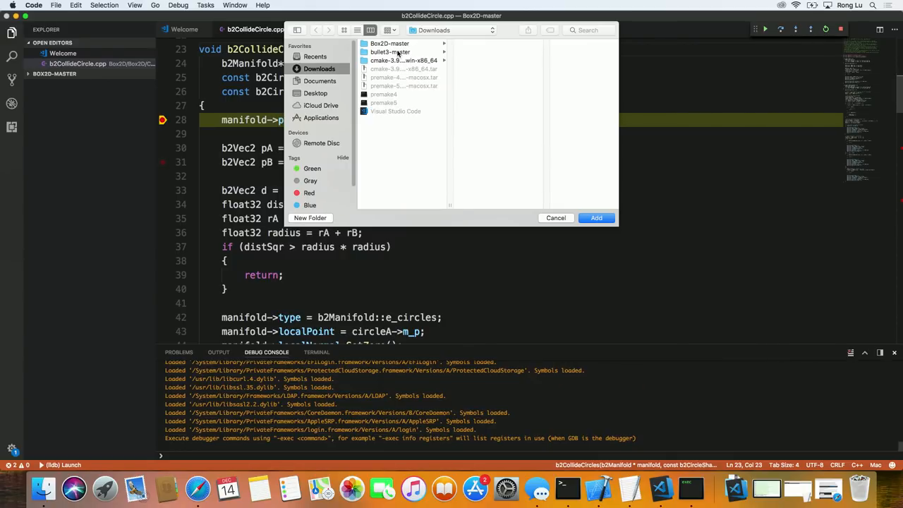
left_click(389, 51)
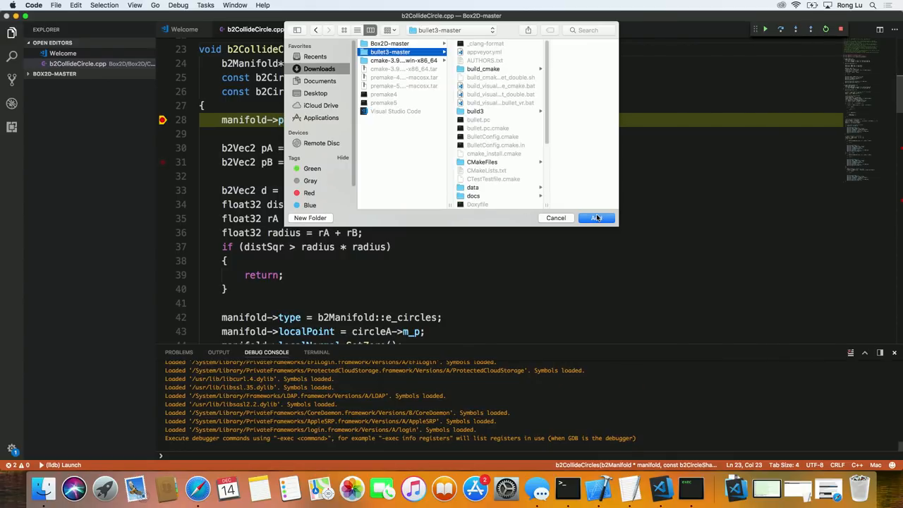
left_click(595, 217)
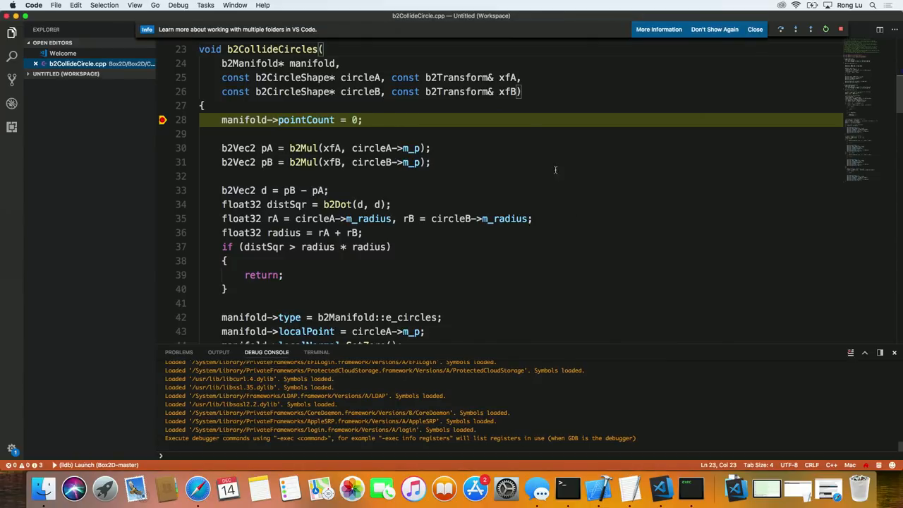
- Dismiss the multi-folder workspace notice and collapse the workspace folders
left_click(755, 28)
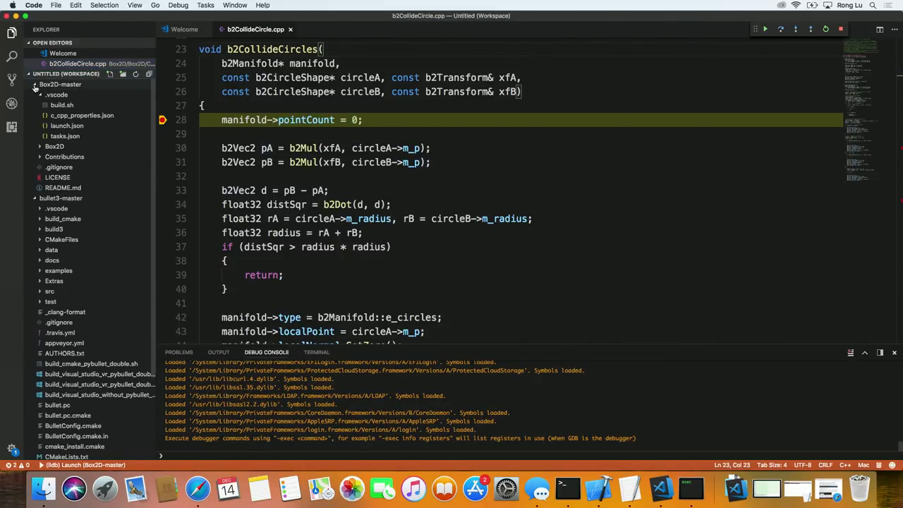
left_click(60, 85)
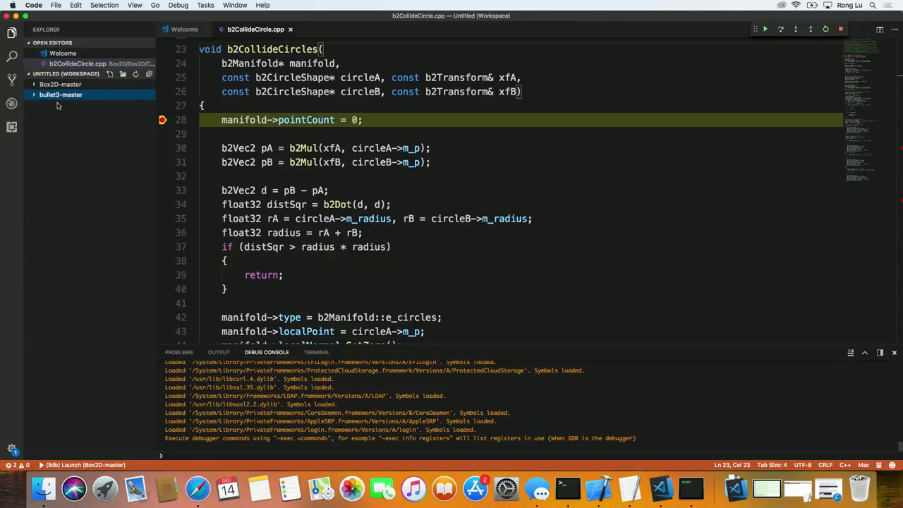
mouse_move(66, 118)
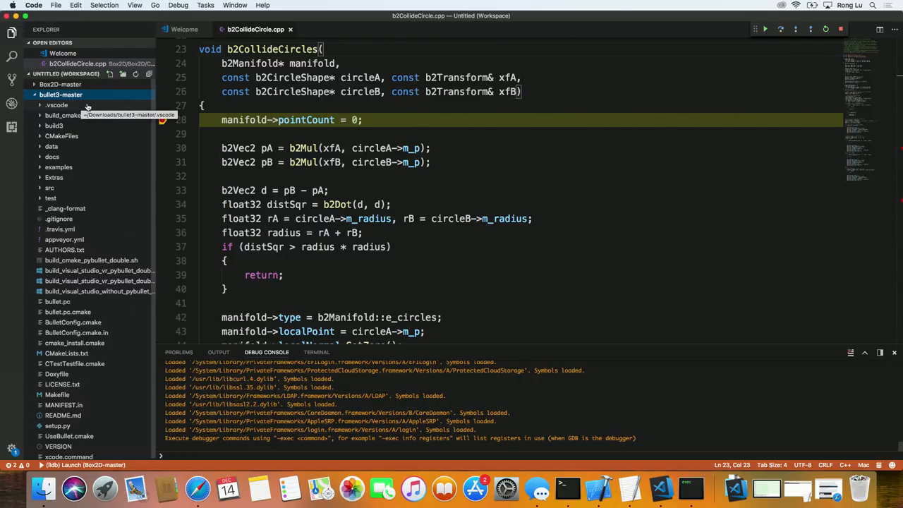
mouse_move(158, 152)
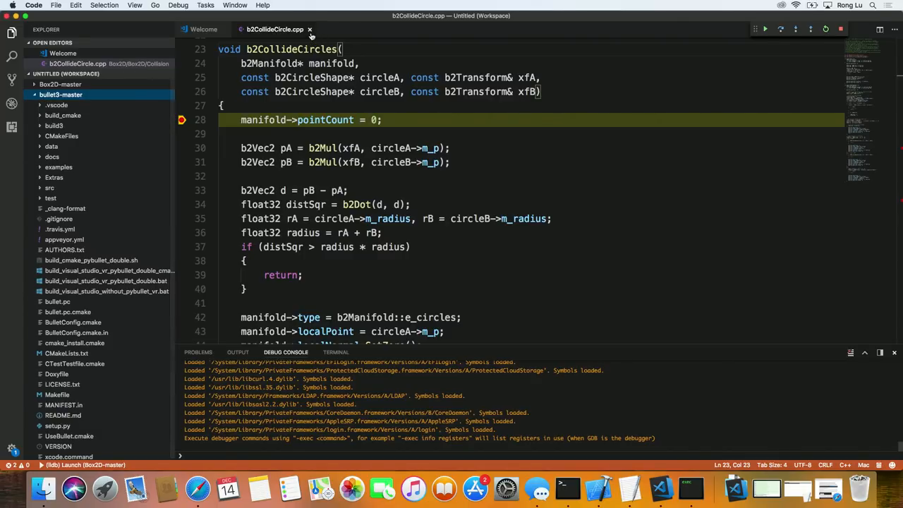
- Close the Box2D source file and bring up bullet3-master's c_cpp_properties.json from .vscode
left_click(309, 28)
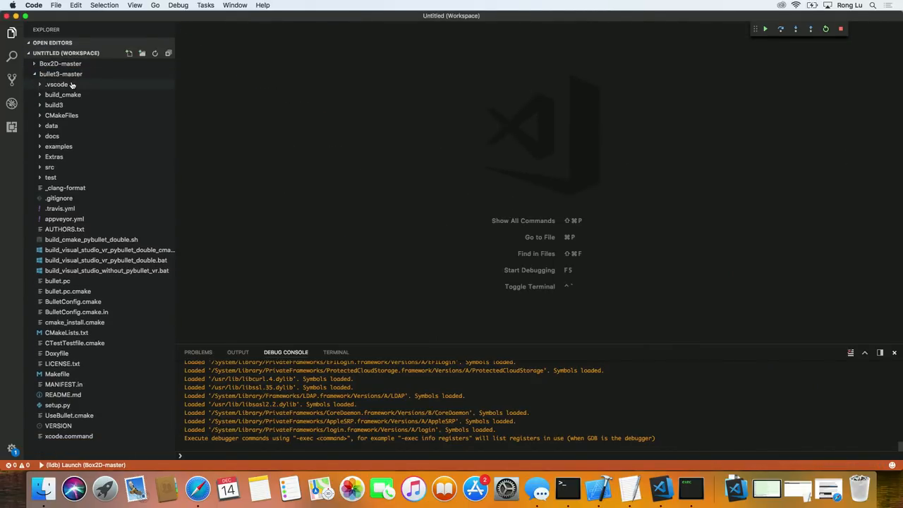
left_click(82, 95)
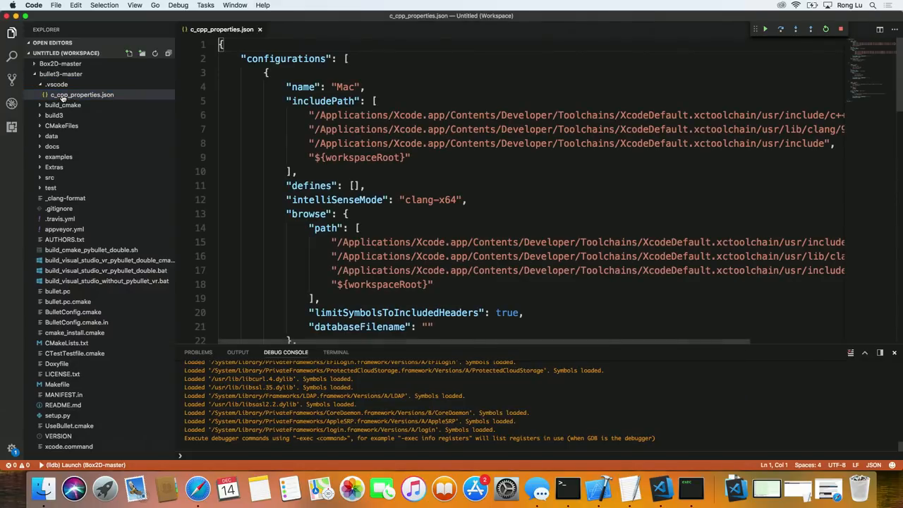
left_click(374, 101)
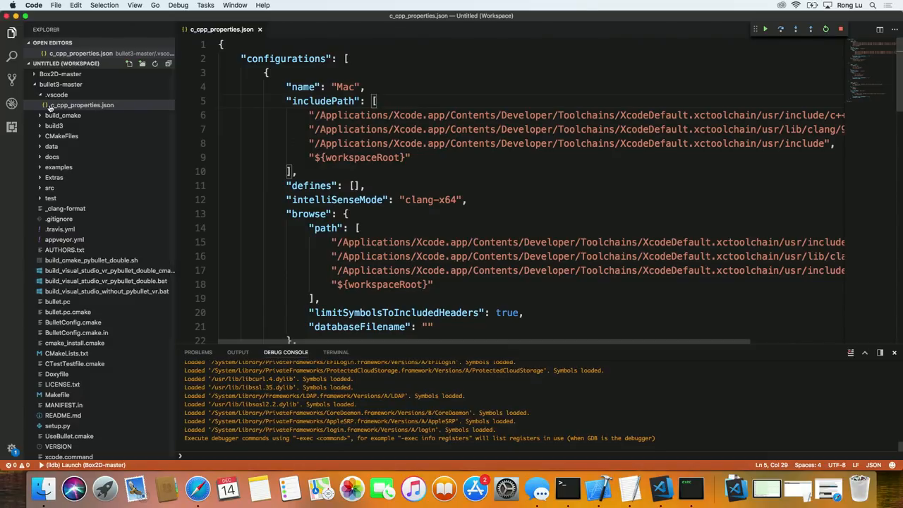
mouse_move(42, 154)
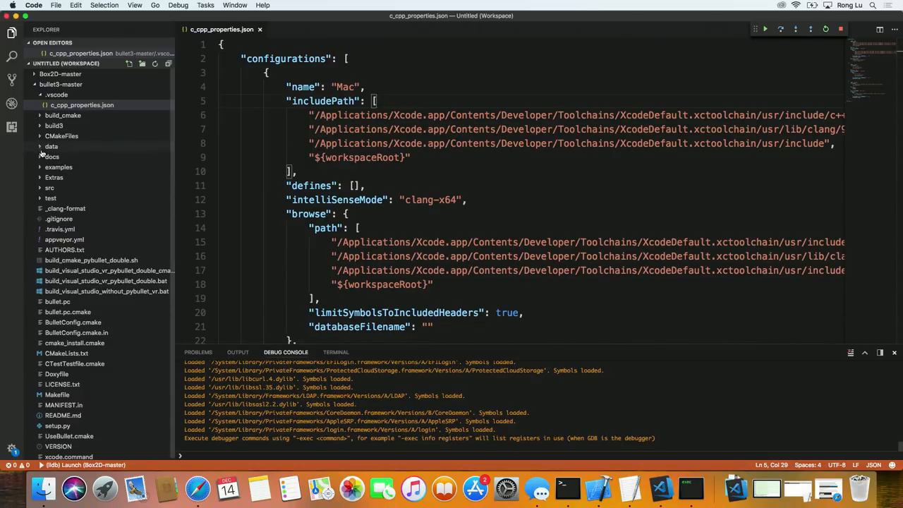
- Show BasicExample.cpp from examples/BasicDemo and scroll through its include directives
left_click(59, 166)
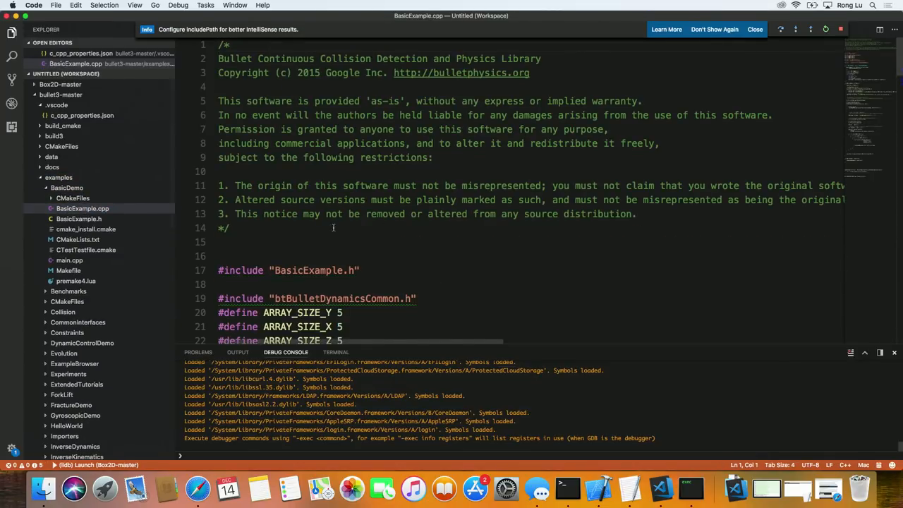
scroll("down", 3)
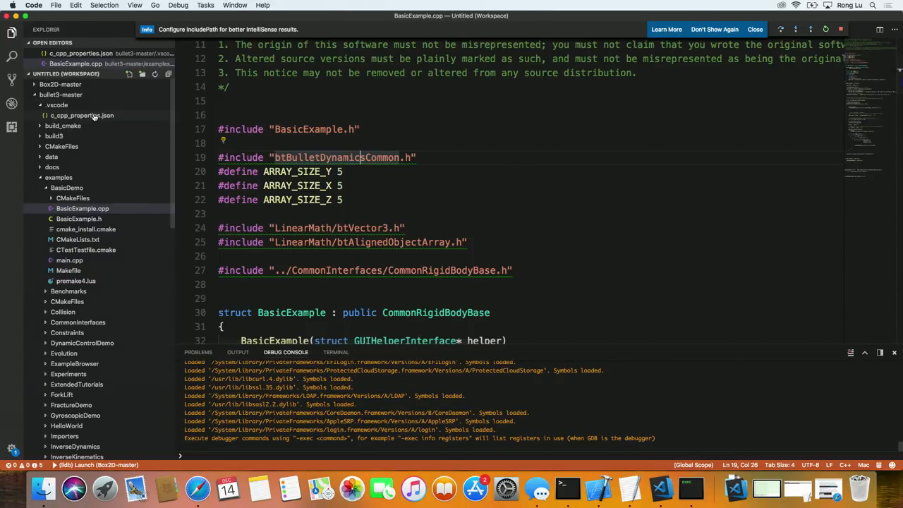
mouse_move(81, 115)
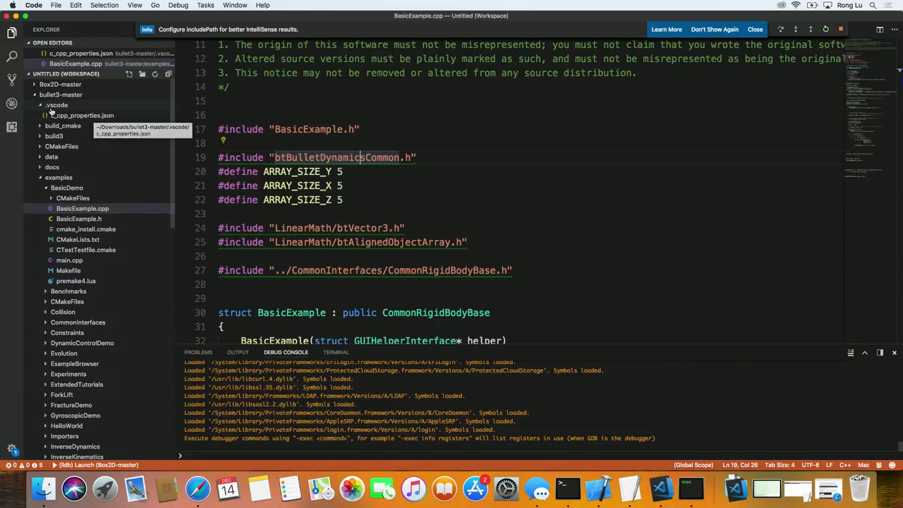
mouse_move(63, 125)
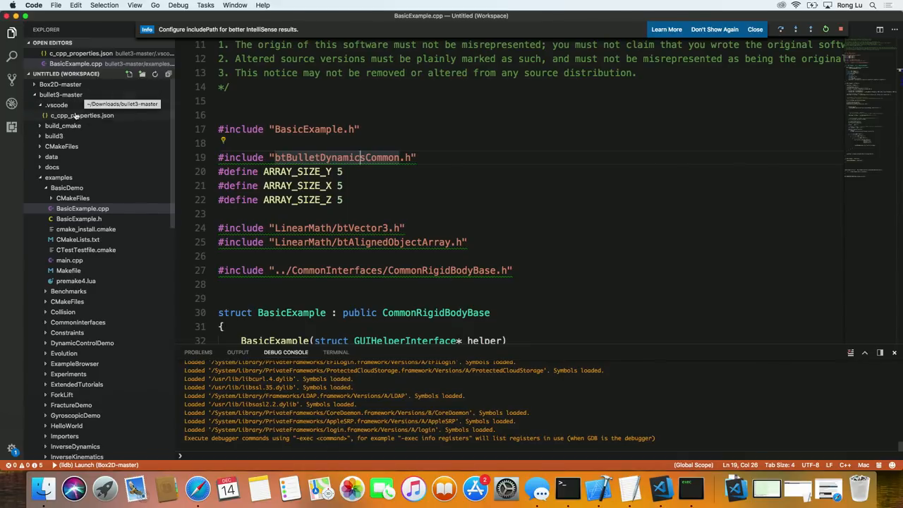
mouse_move(81, 116)
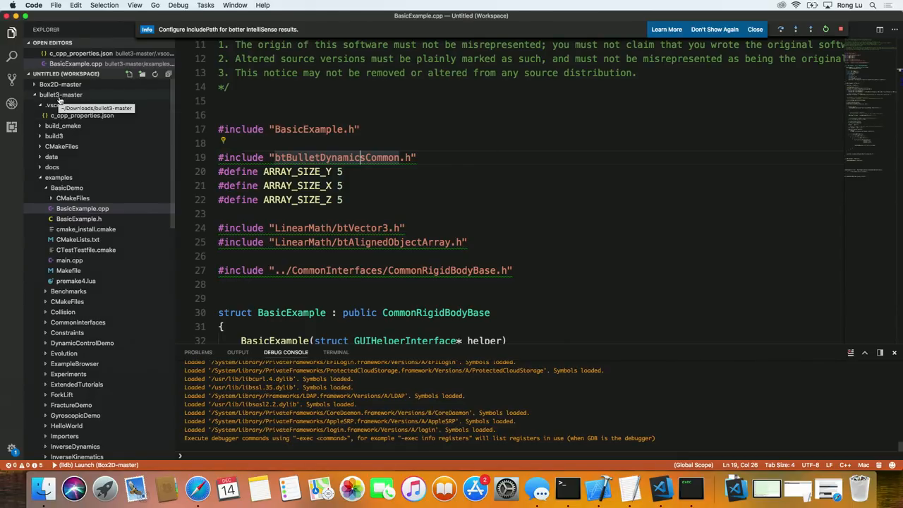
mouse_move(84, 180)
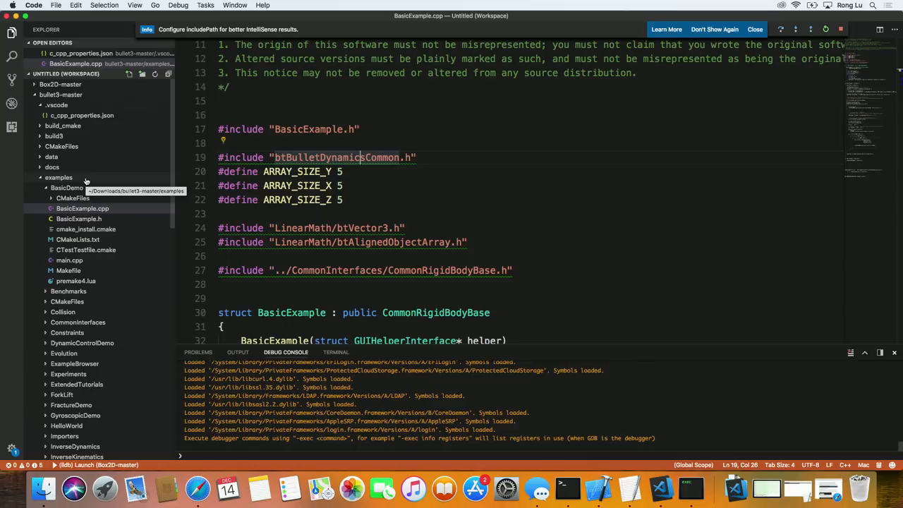
mouse_move(110, 125)
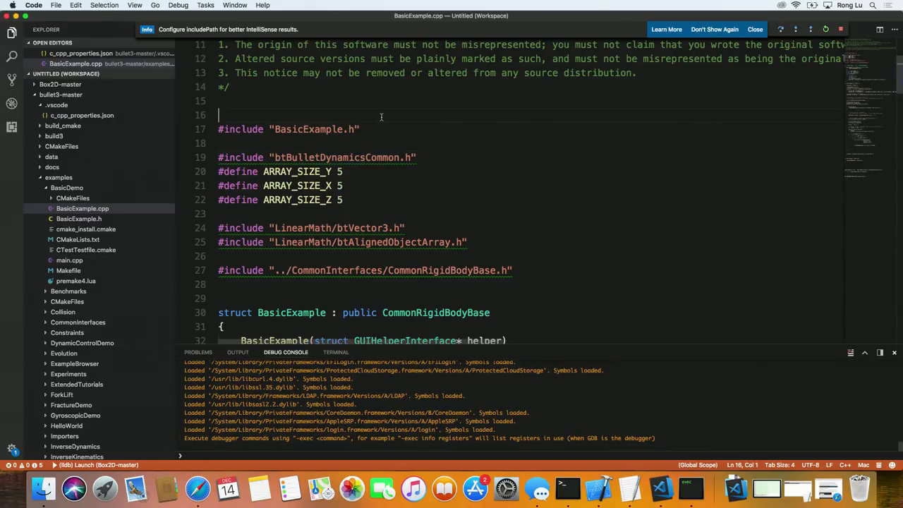
mouse_move(384, 118)
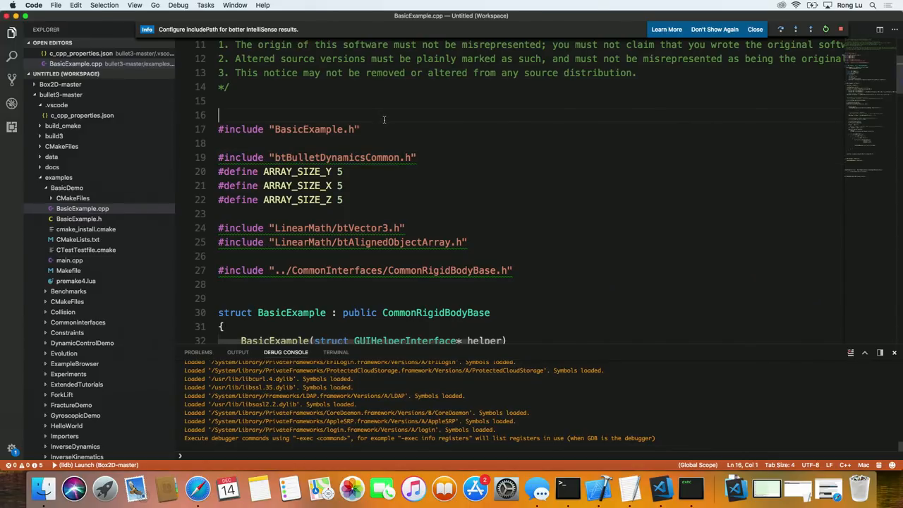